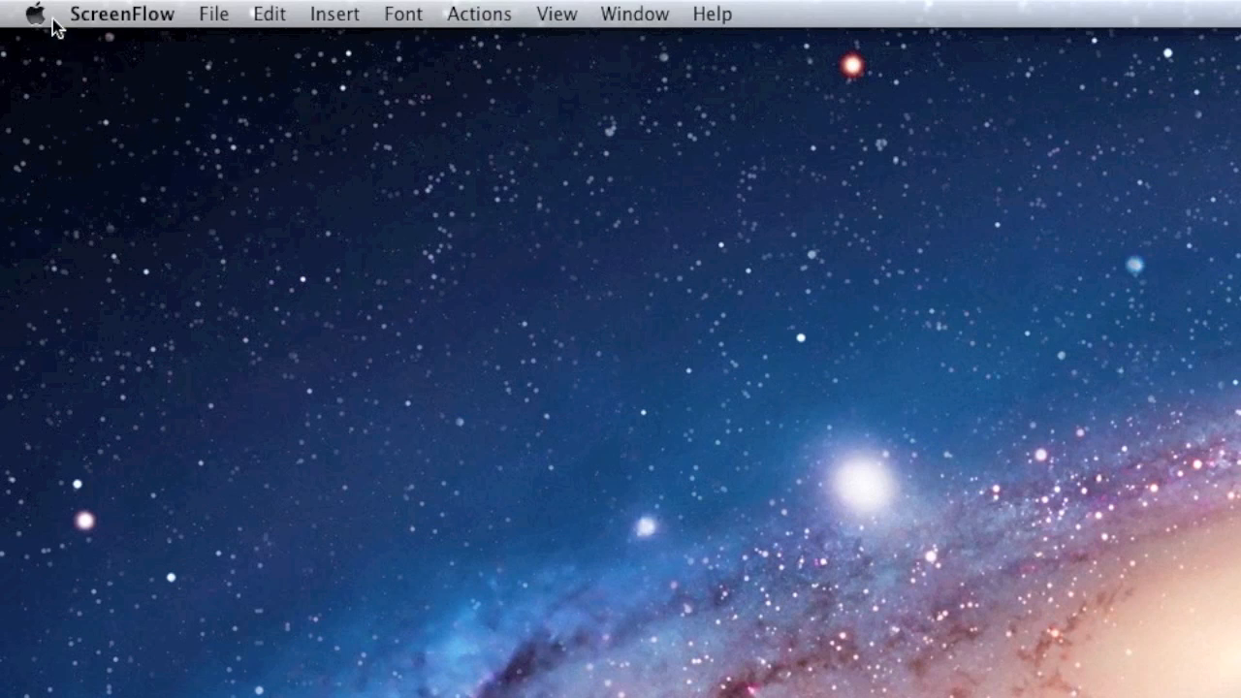
Restart the Mac from the Apple menu so it can boot into diagnostics.
{"action": "left_click", "coordinate": [37, 13]}
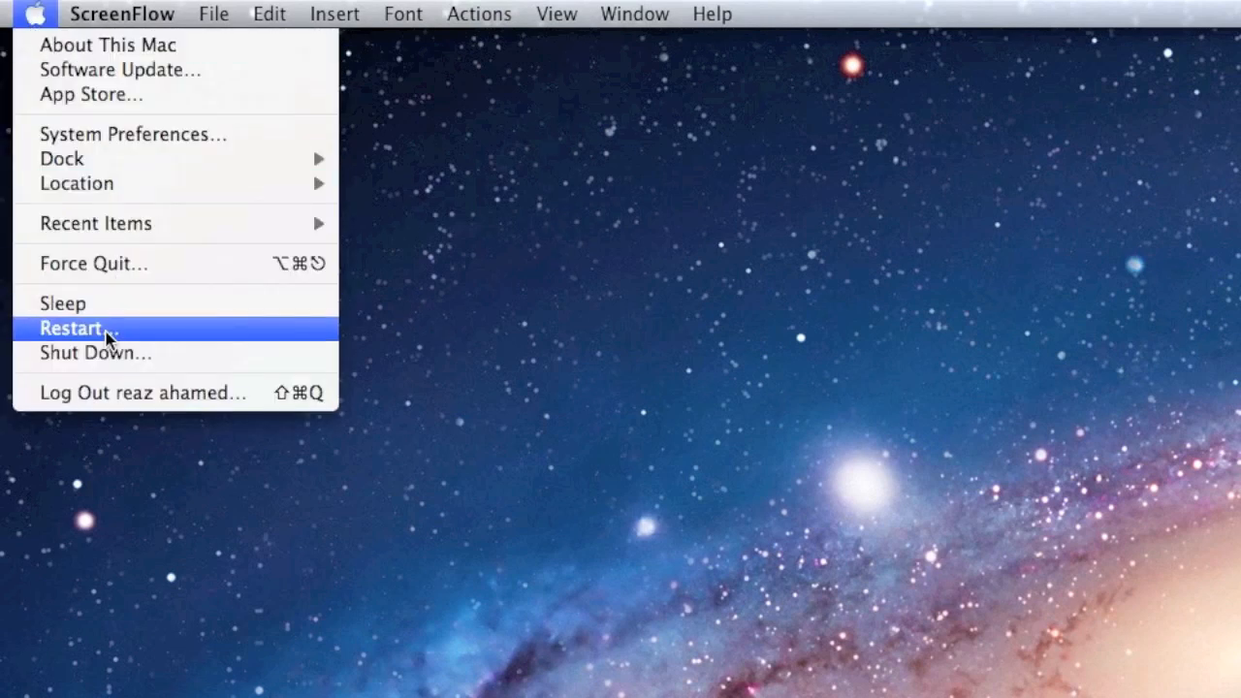
{"action": "mouse_move", "coordinate": [106, 353]}
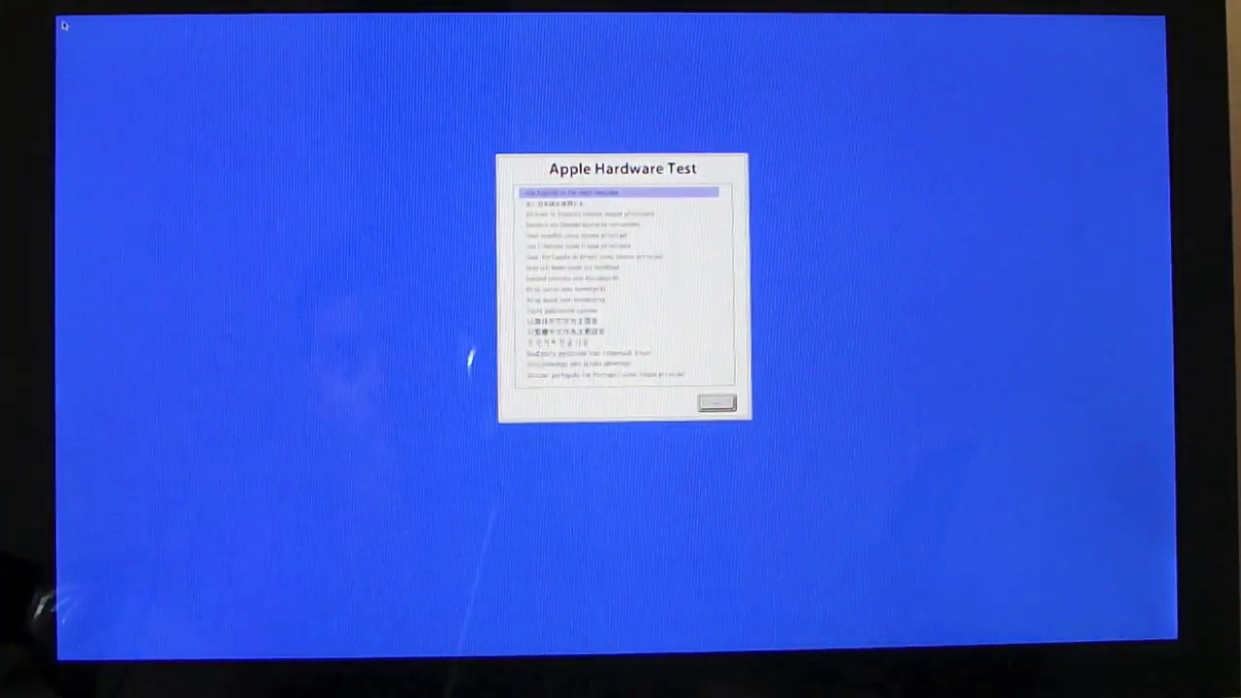
Confirm the language and start the basic hardware test on memory.
{"action": "left_click", "coordinate": [718, 402]}
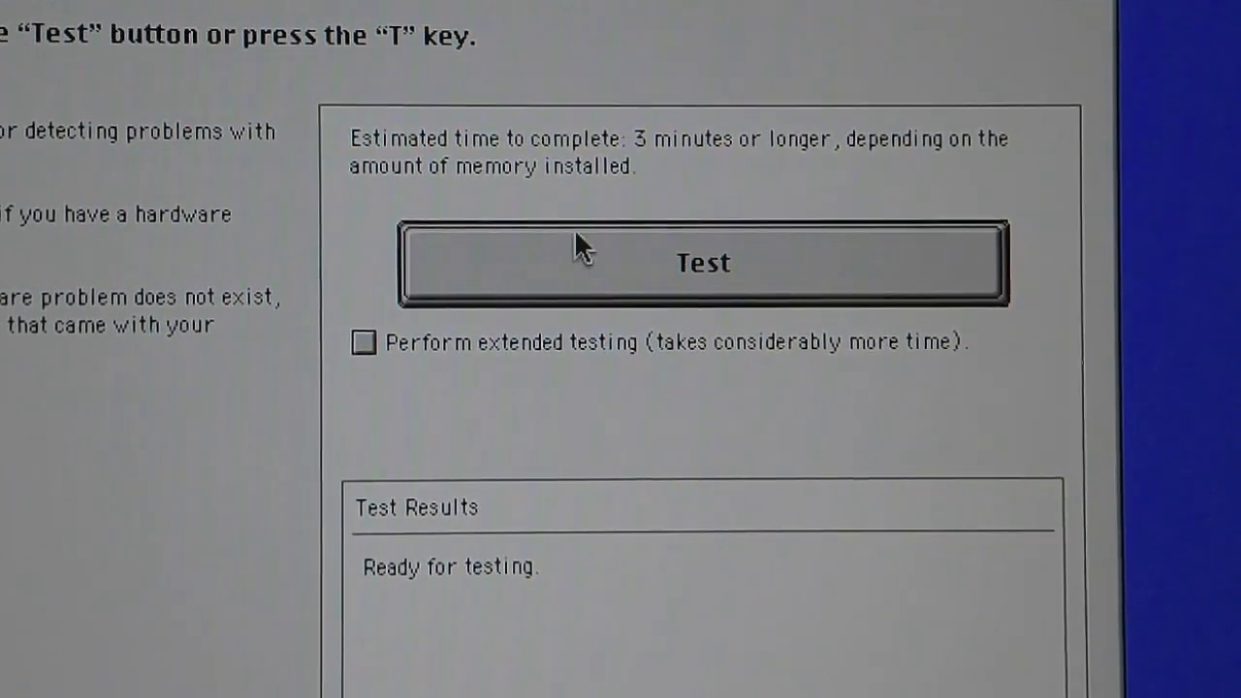
{"action": "left_click", "coordinate": [702, 262]}
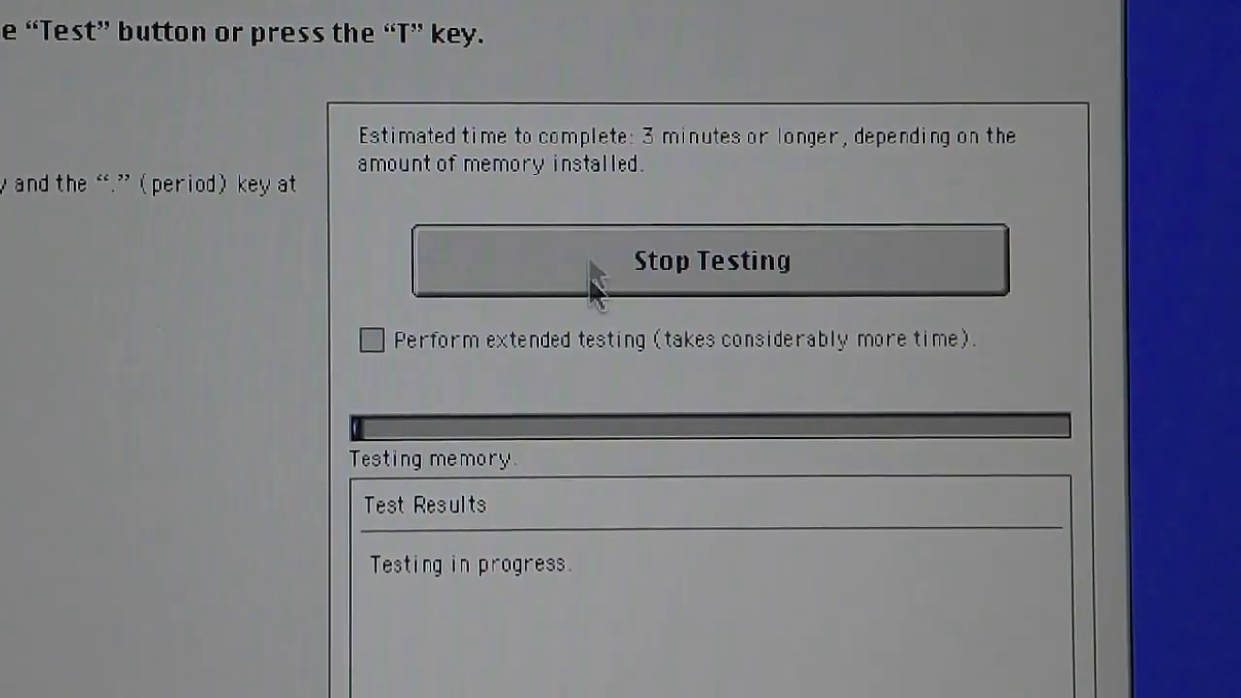
{"action": "mouse_move", "coordinate": [320, 287]}
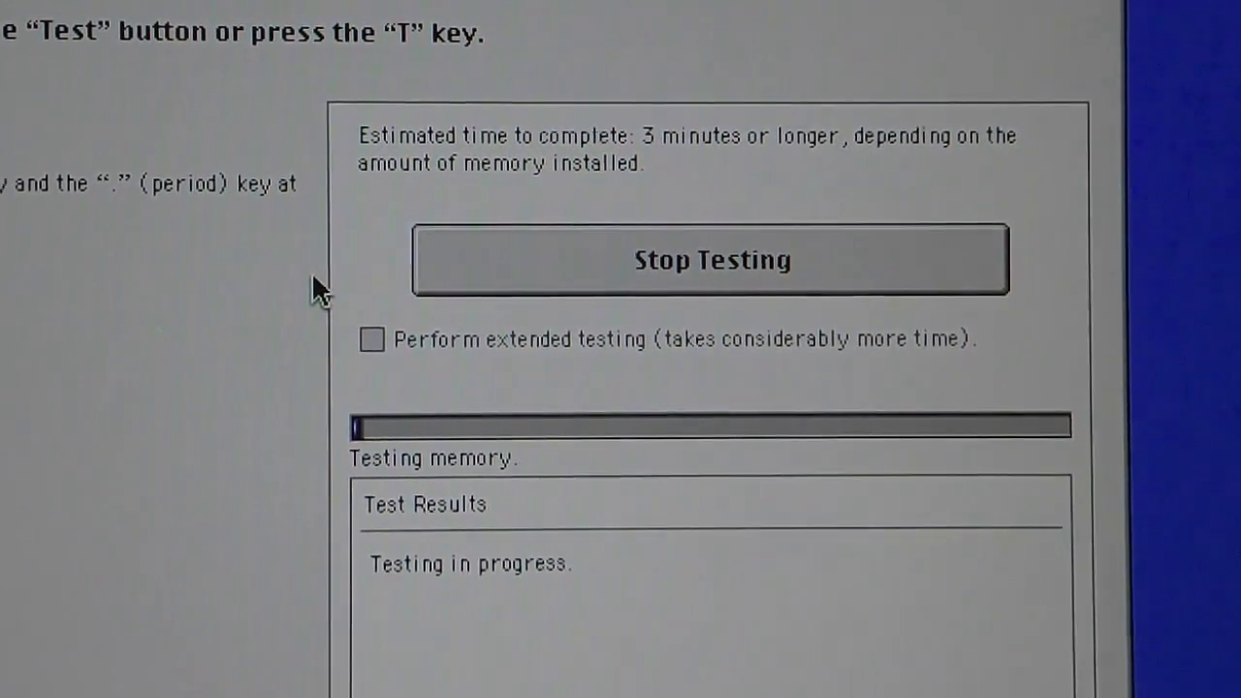